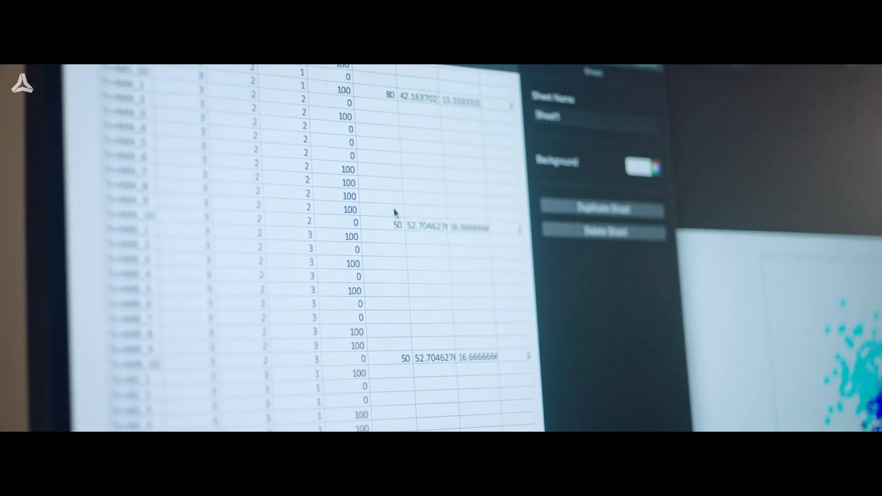
{"action": "scroll", "scroll_direction": "down", "scroll_amount": 3}
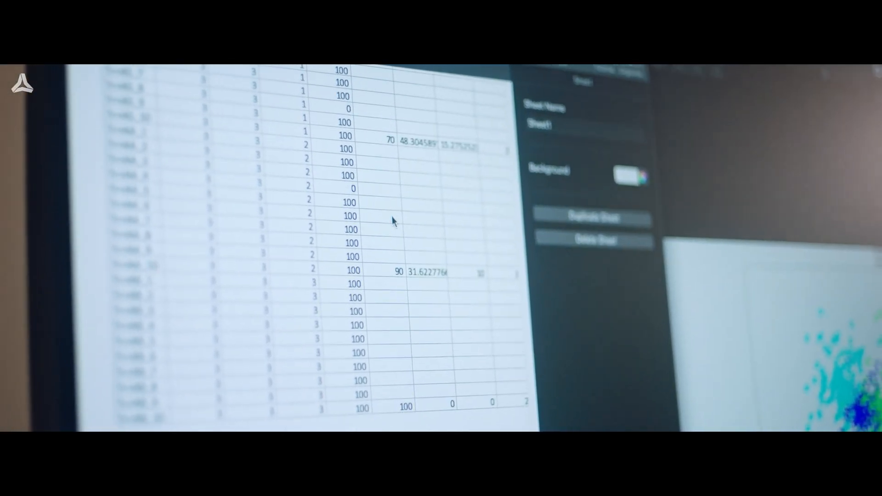